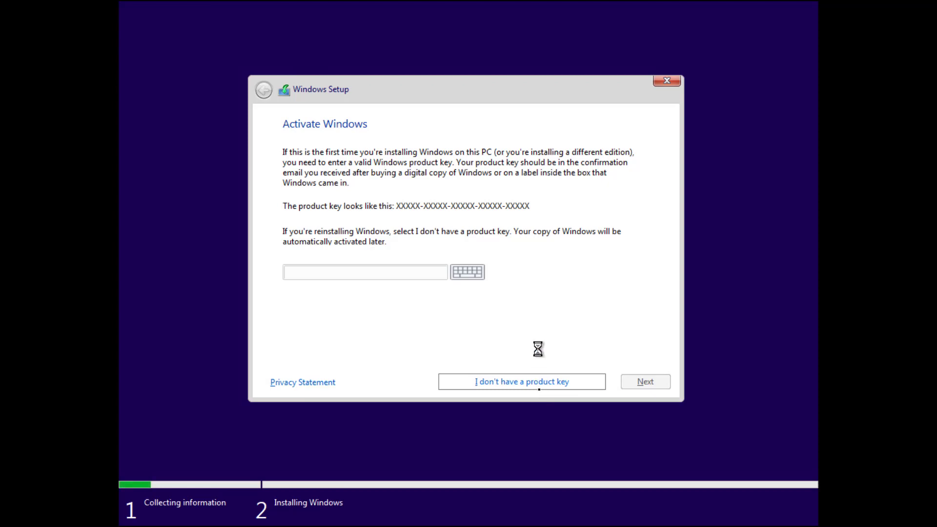
# Continue without a product key and pick Windows 11 Pro as the edition to install.
pyautogui.click(522, 382)
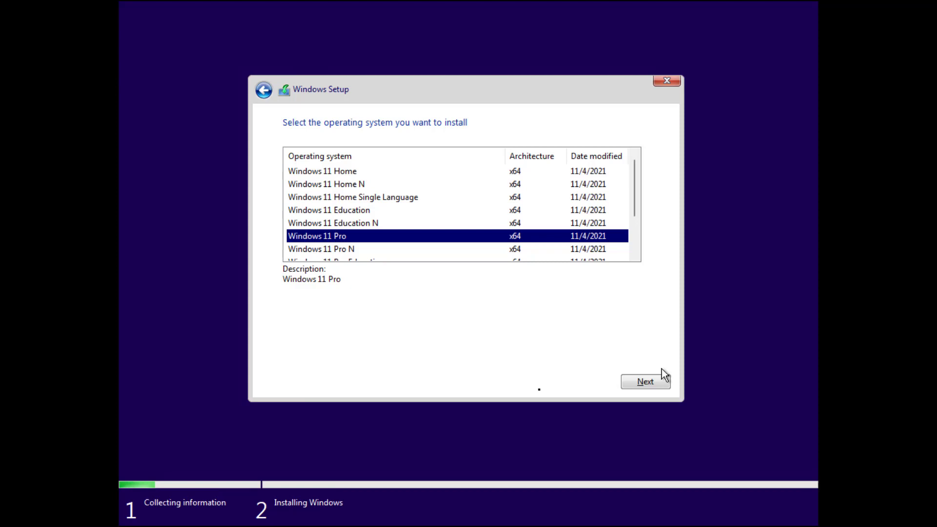
pyautogui.click(645, 382)
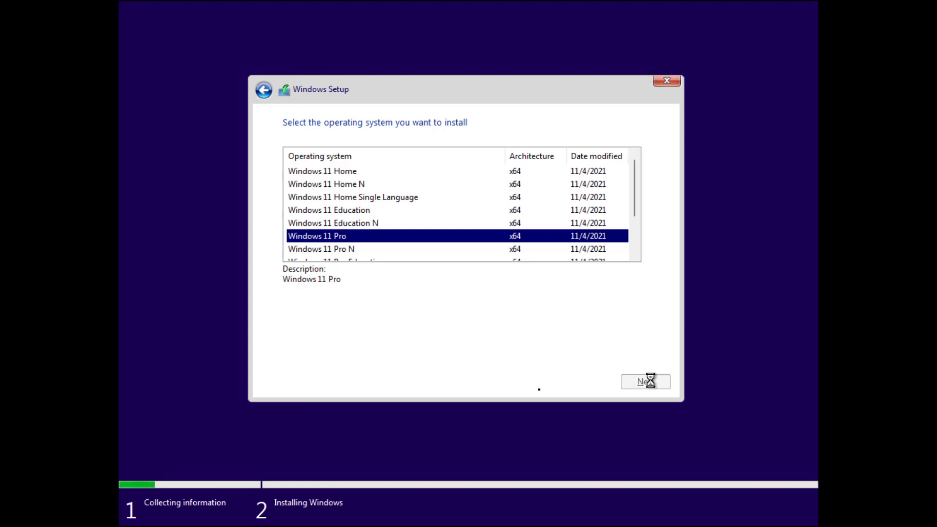
pyautogui.click(645, 381)
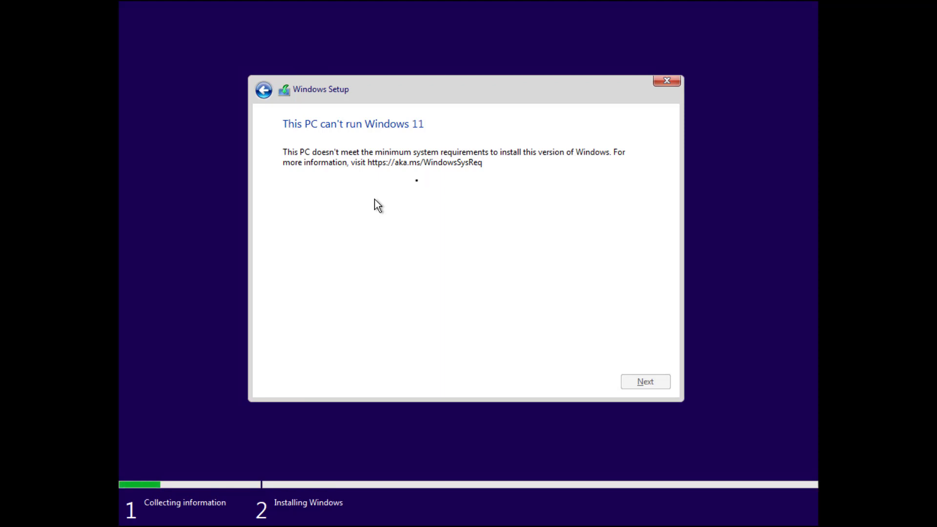
pyautogui.moveTo(388, 176)
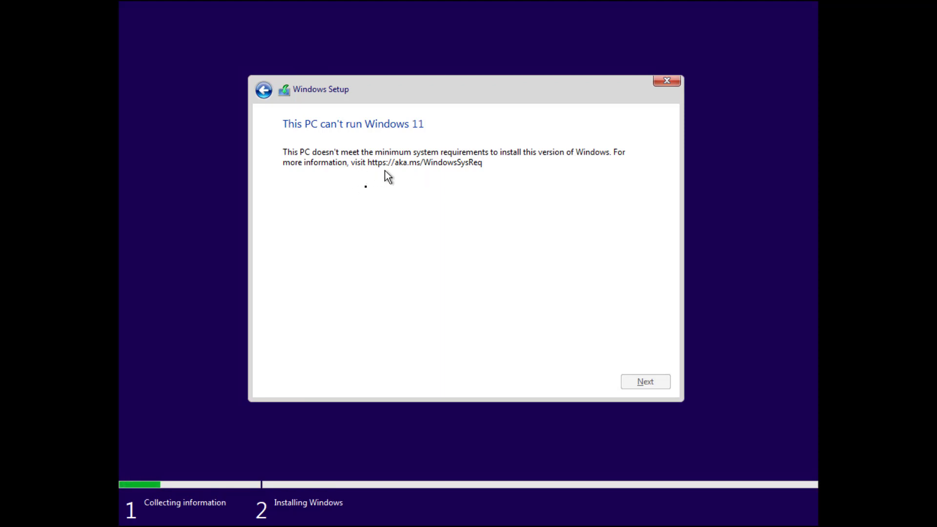
pyautogui.moveTo(436, 176)
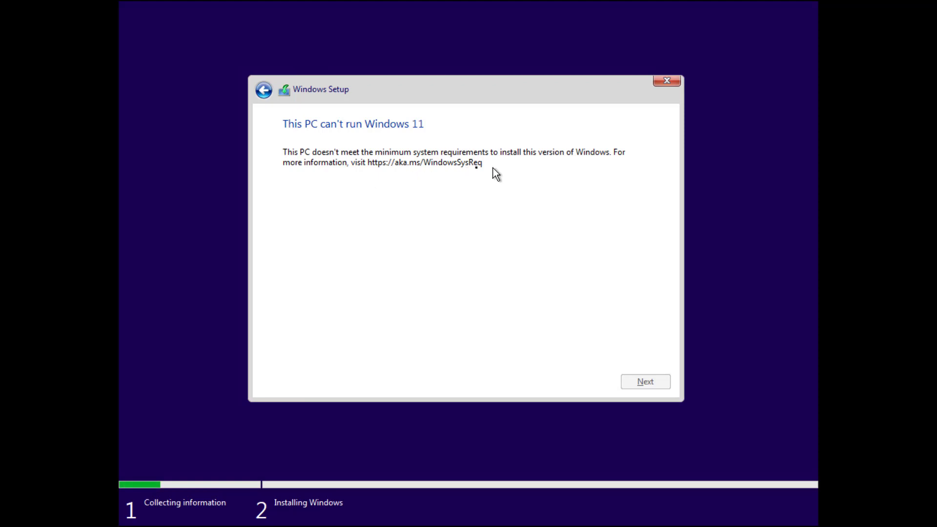
pyautogui.moveTo(476, 174)
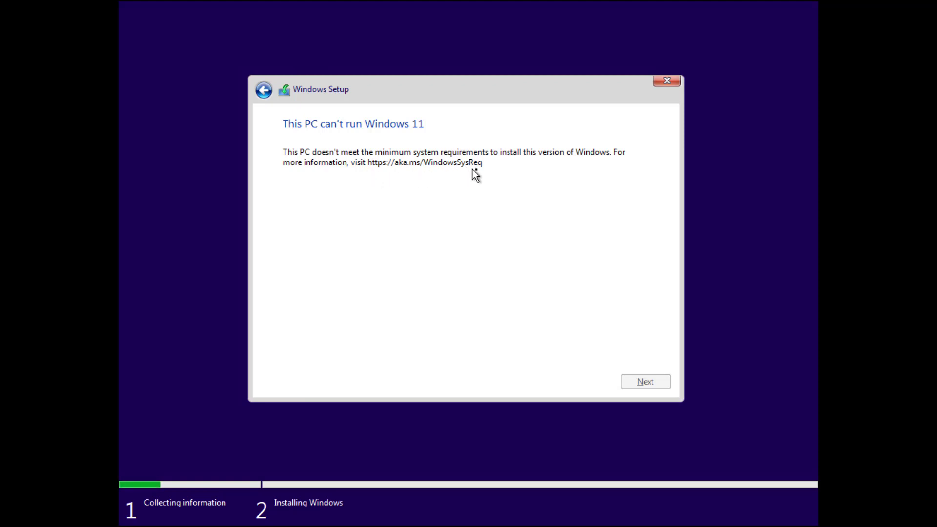
pyautogui.moveTo(476, 177)
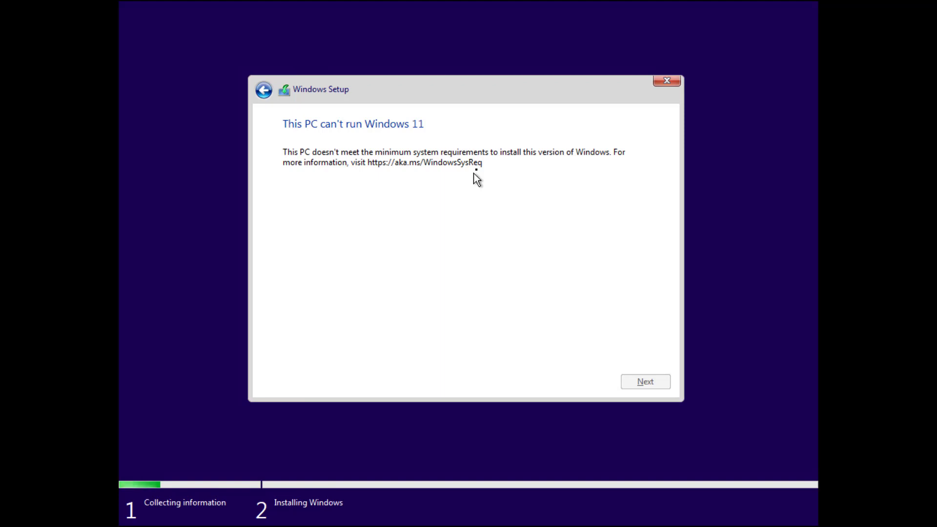
# From a Shift+F10 command prompt, view X:\Windows\panther\setuperr.log in Notepad.
pyautogui.press('shift+f10')
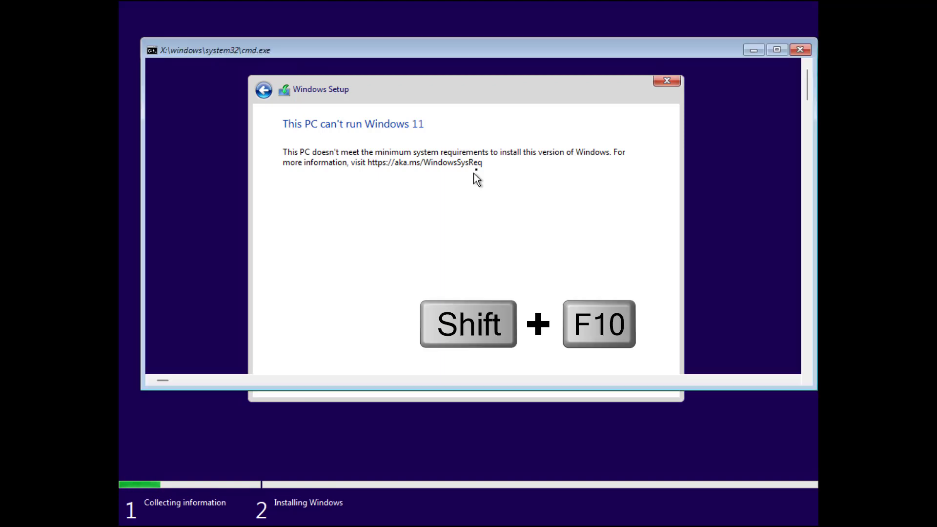
pyautogui.press('Shift+F10')
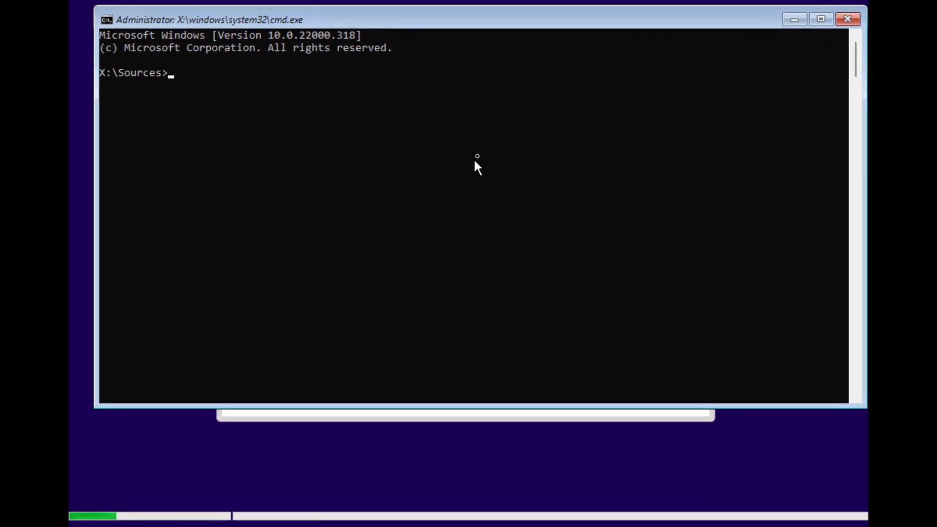
pyautogui.write('notepad X:')
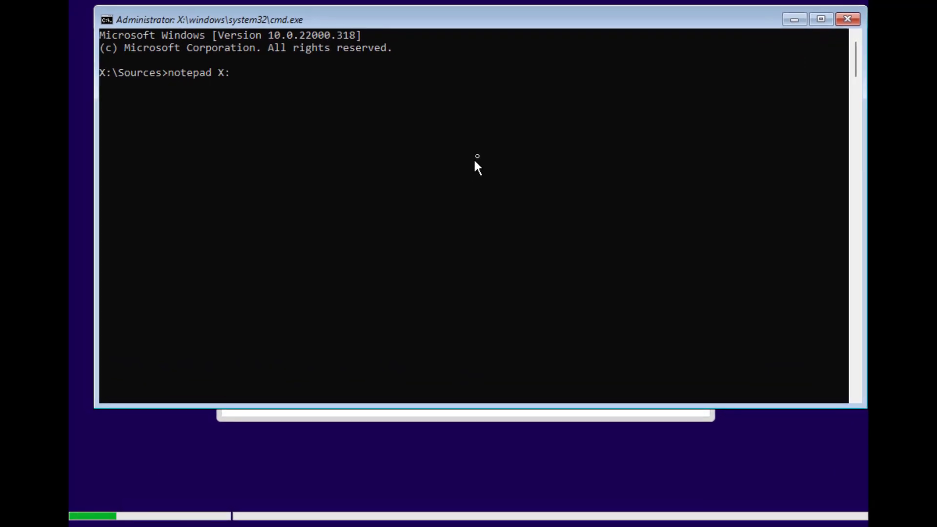
pyautogui.write('\\Windows')
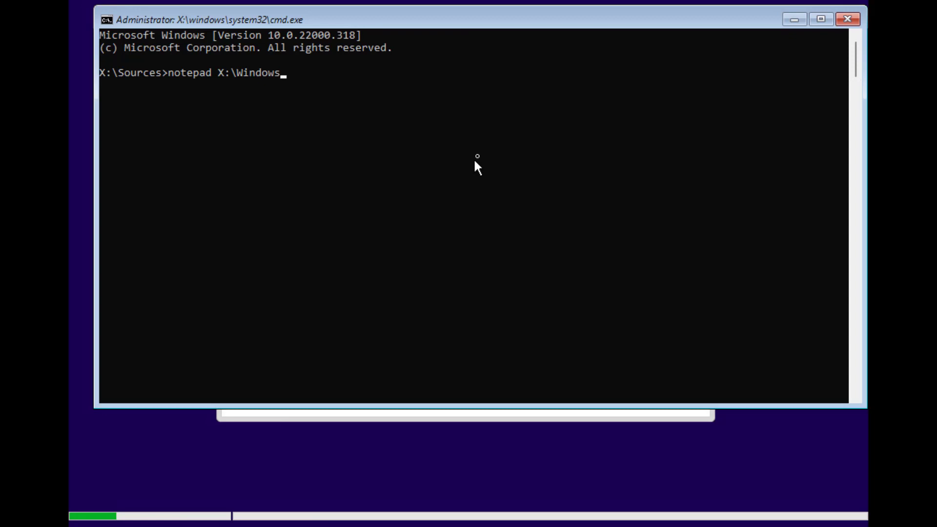
pyautogui.write('\\pant')
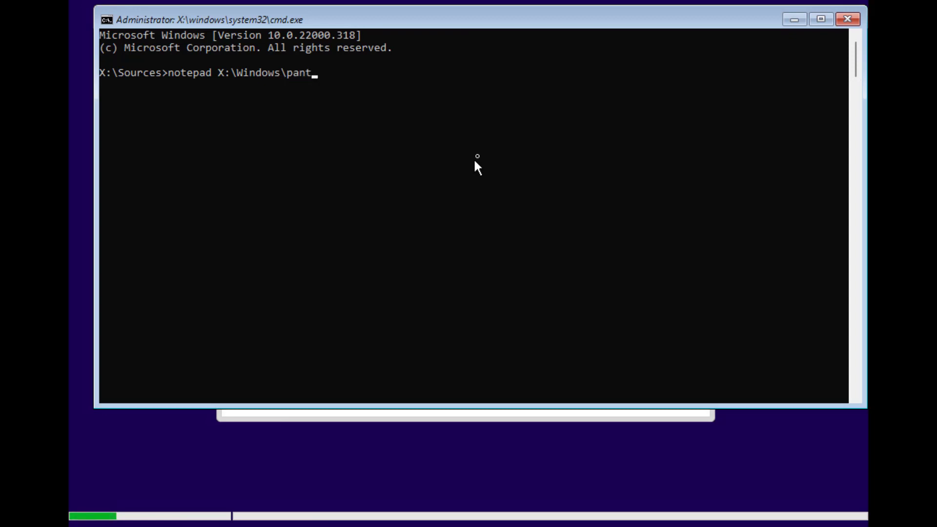
pyautogui.write('her\\set')
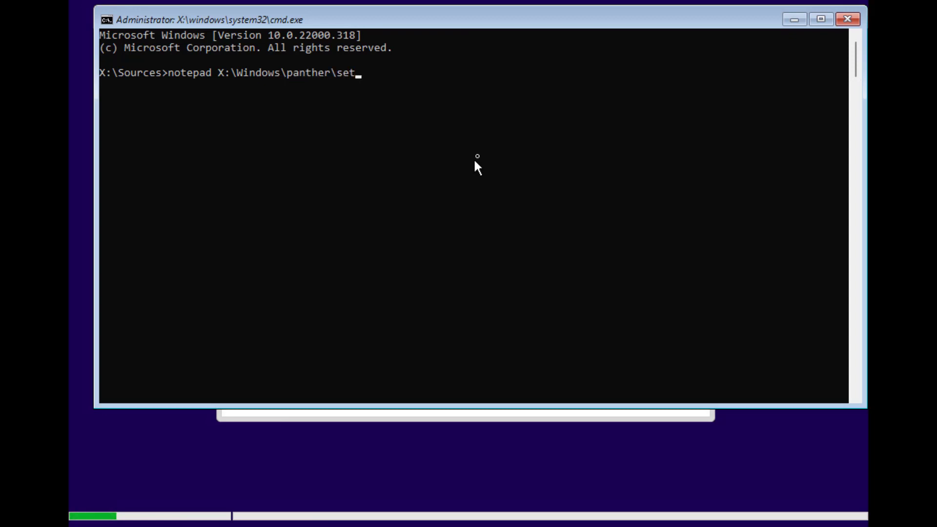
pyautogui.write('uperr.l')
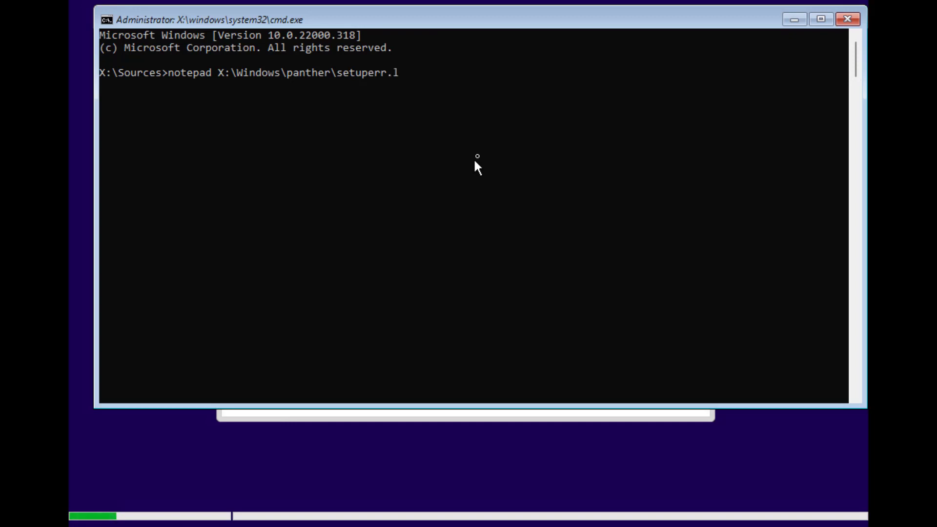
pyautogui.press('enter')
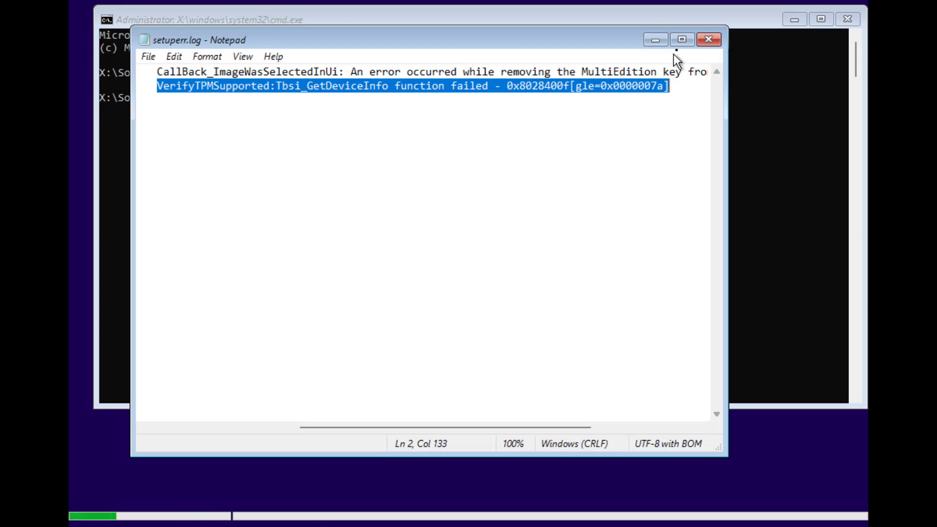
pyautogui.click(708, 39)
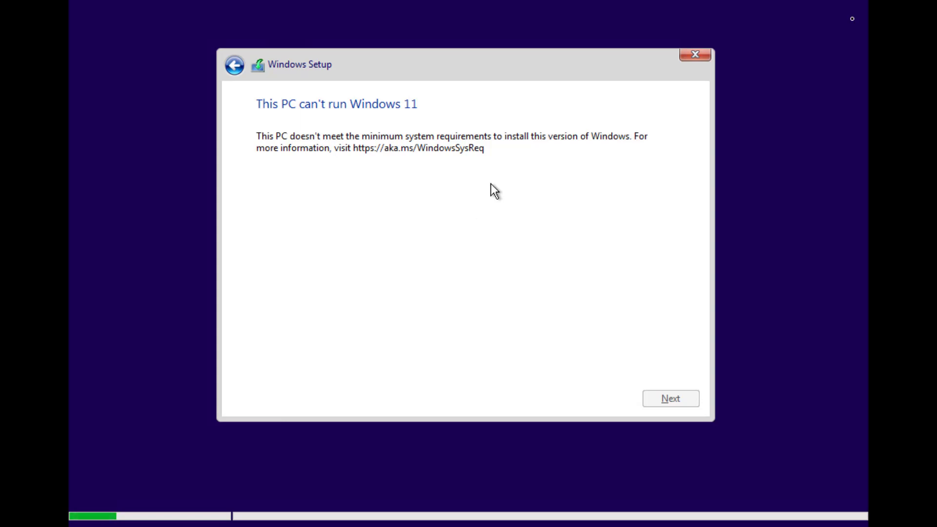
pyautogui.moveTo(491, 166)
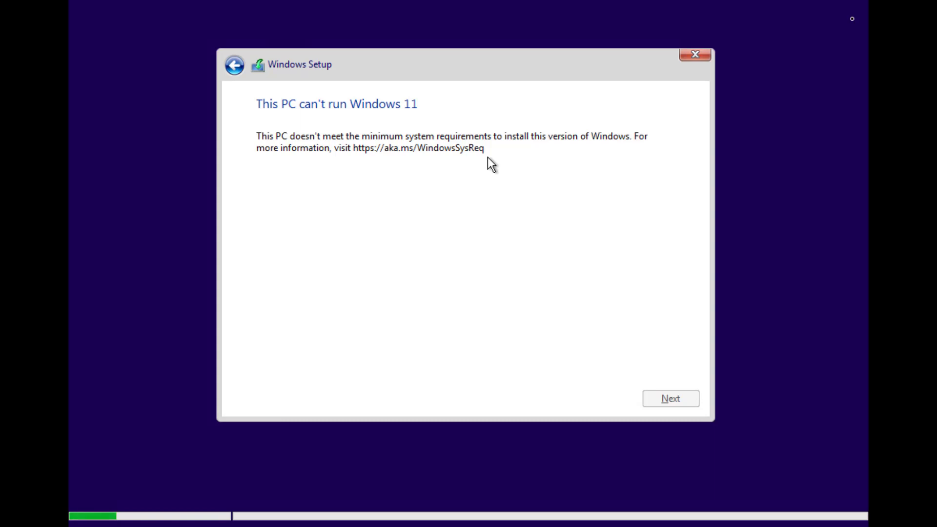
pyautogui.moveTo(520, 142)
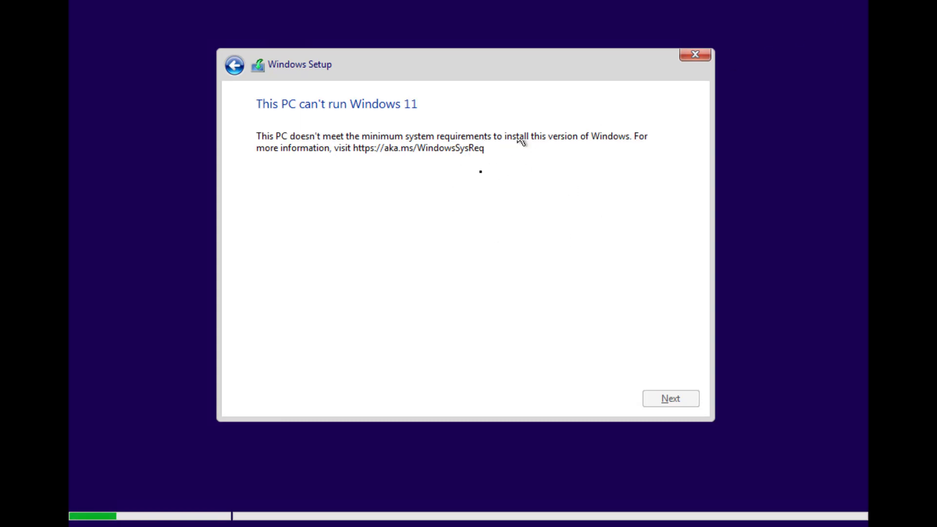
# Go back to the Activate Windows screen and bring up an administrator command prompt.
pyautogui.click(234, 65)
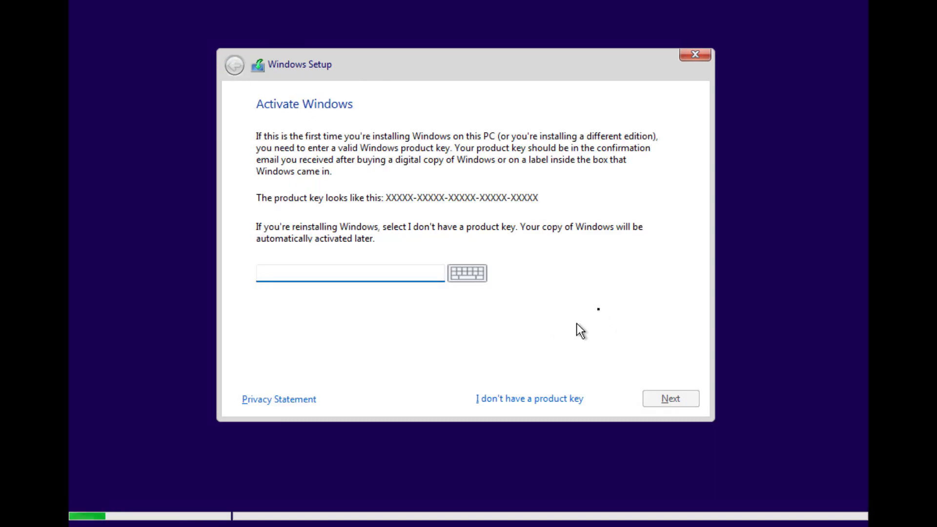
pyautogui.click(349, 272)
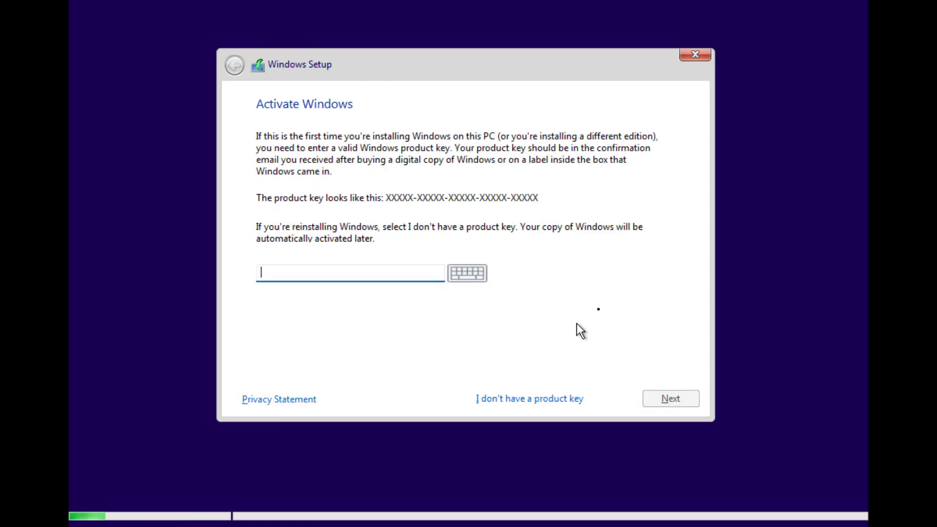
pyautogui.press('shift+F10')
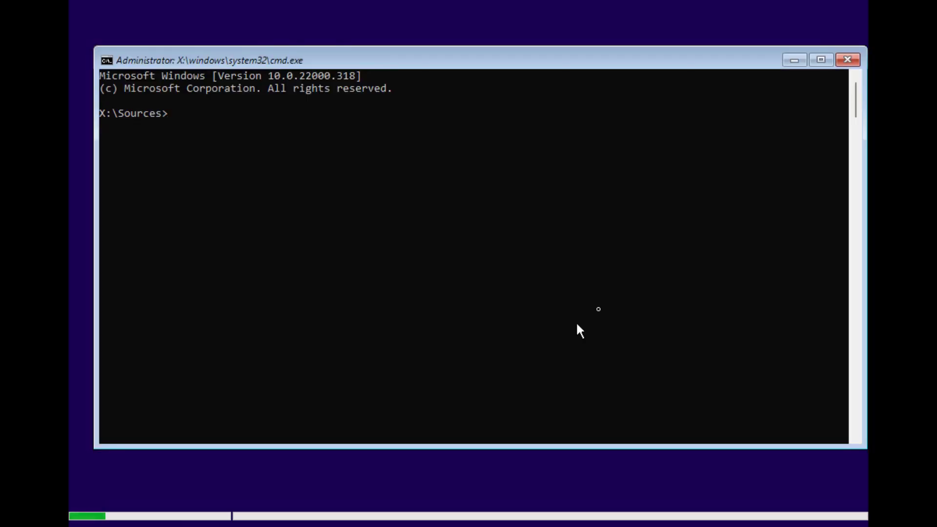
# Run reg add hklm\system\setup\labconfig /v BypassTPMCheck /t REG_DWORD /d 1.
pyautogui.write('reg add hkl')
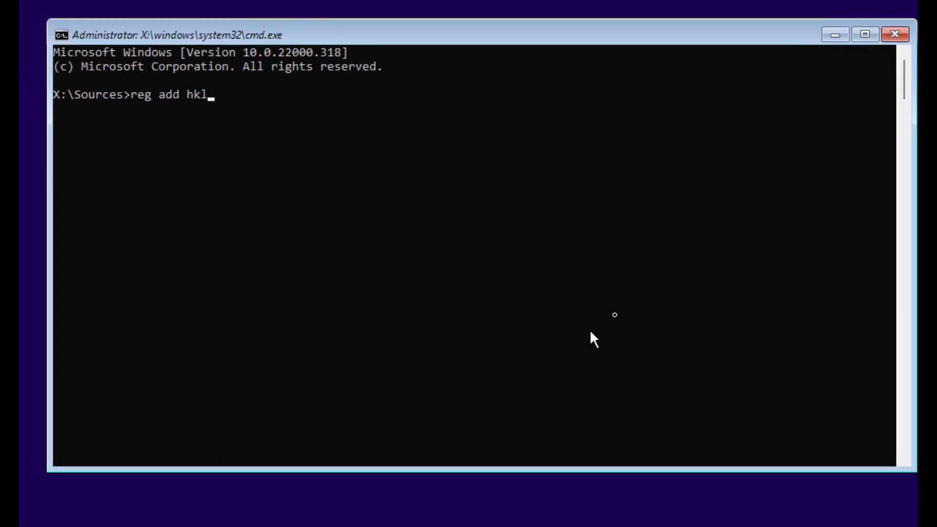
pyautogui.write('m\\syste')
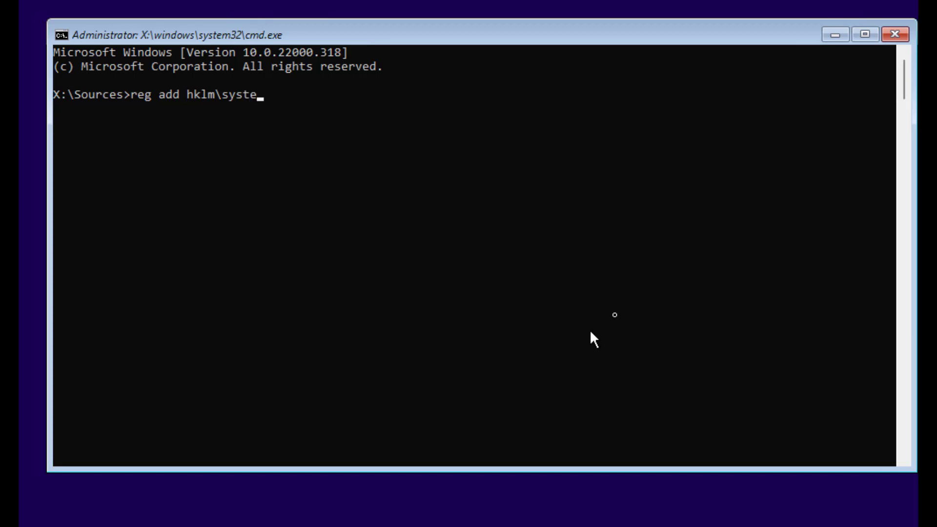
pyautogui.write('m\\setu')
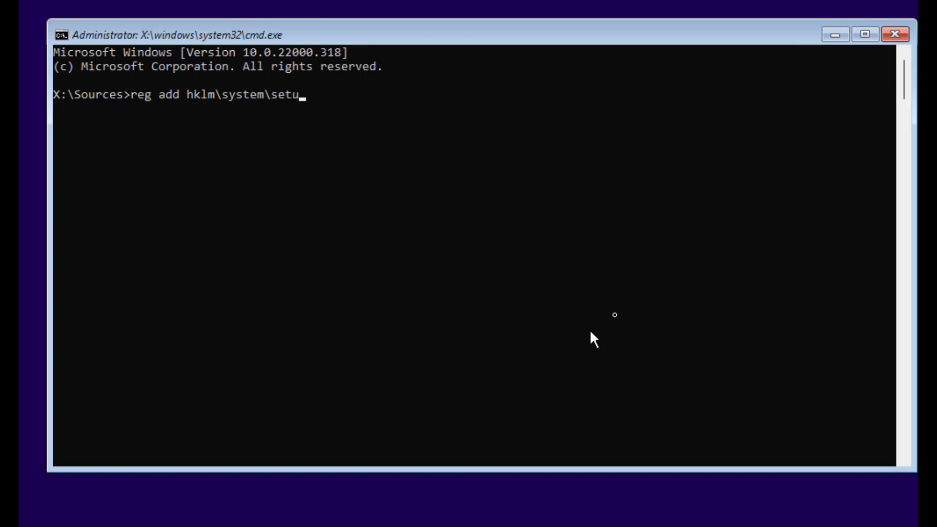
pyautogui.write('p\\labconfi')
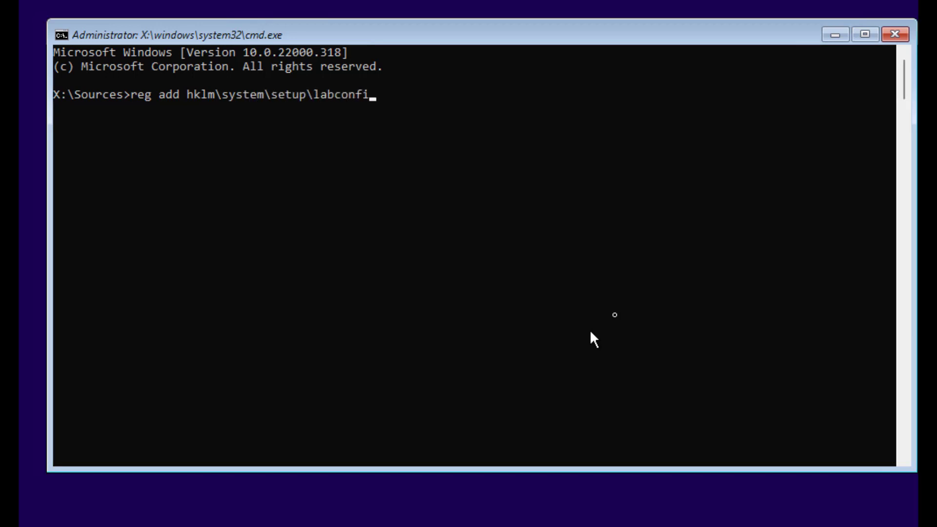
pyautogui.write('g /v')
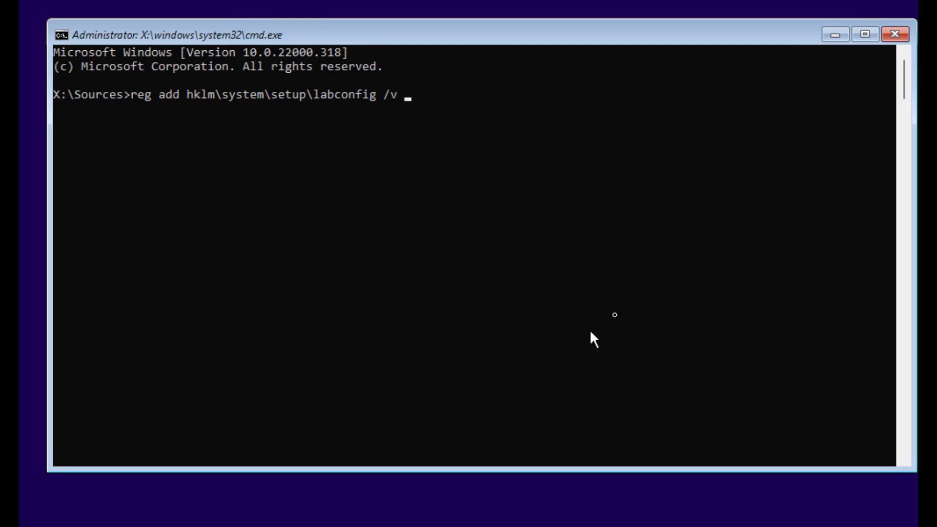
pyautogui.write('BypassTPM')
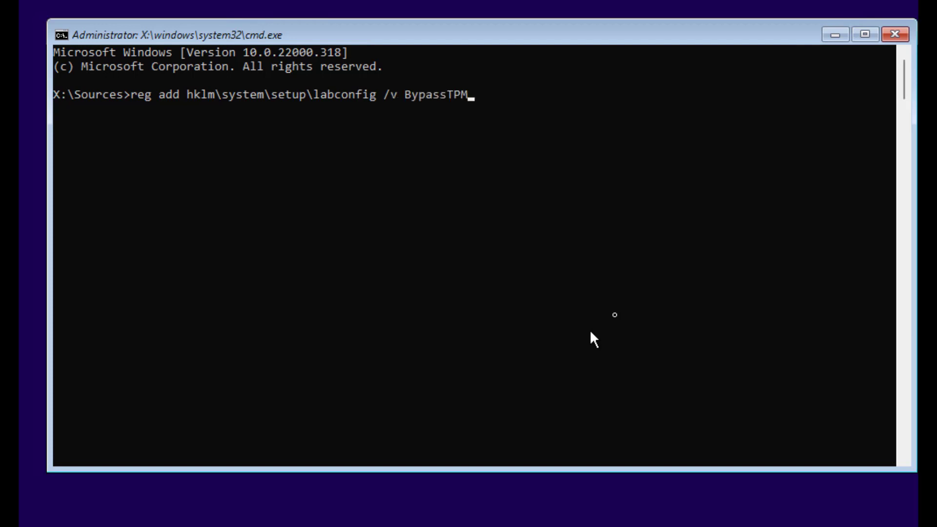
pyautogui.write('Check /t RE')
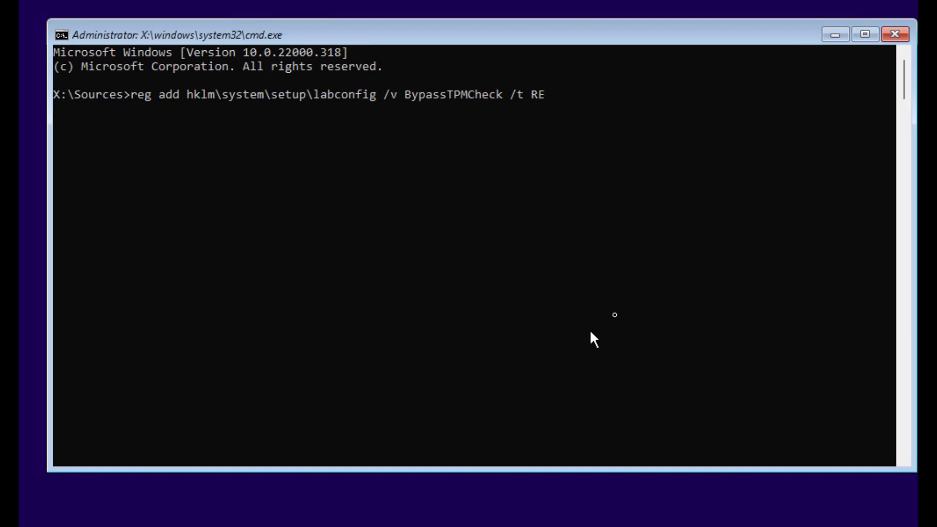
pyautogui.write('G_D')
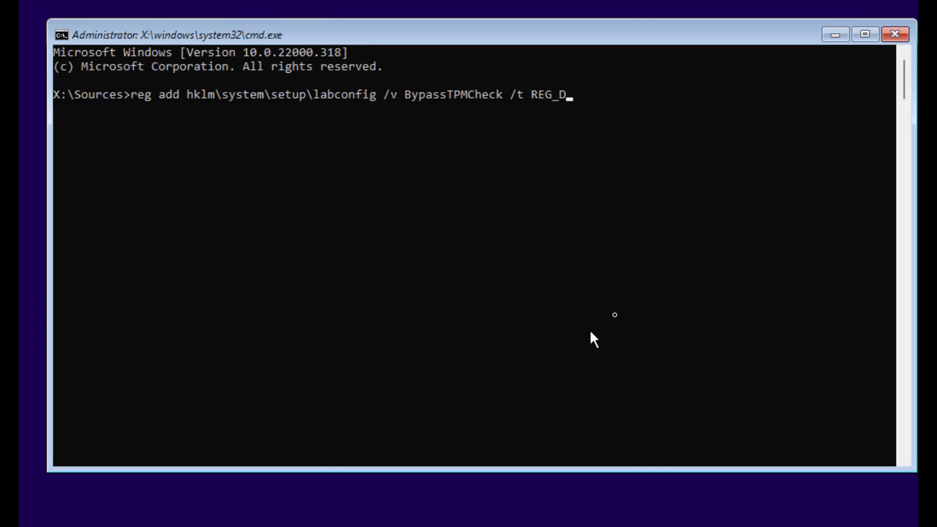
pyautogui.write('WORD /')
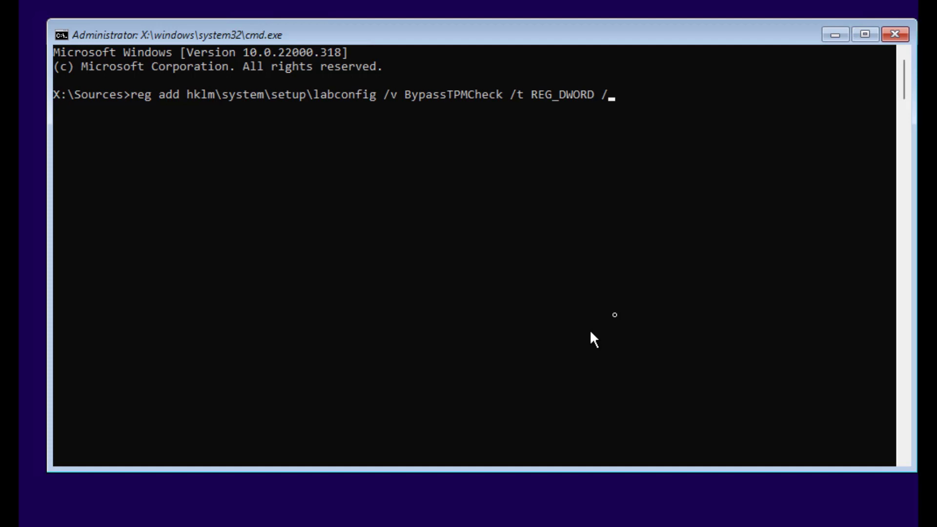
pyautogui.write('d 1')
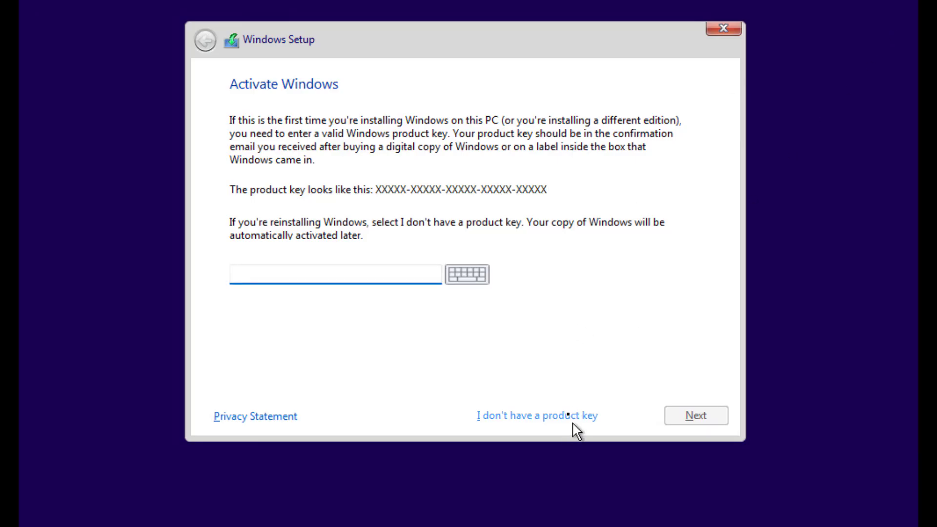
# Skip the key, pick Windows 11 Pro, accept the license and choose Custom: Install Windows only.
pyautogui.click(536, 416)
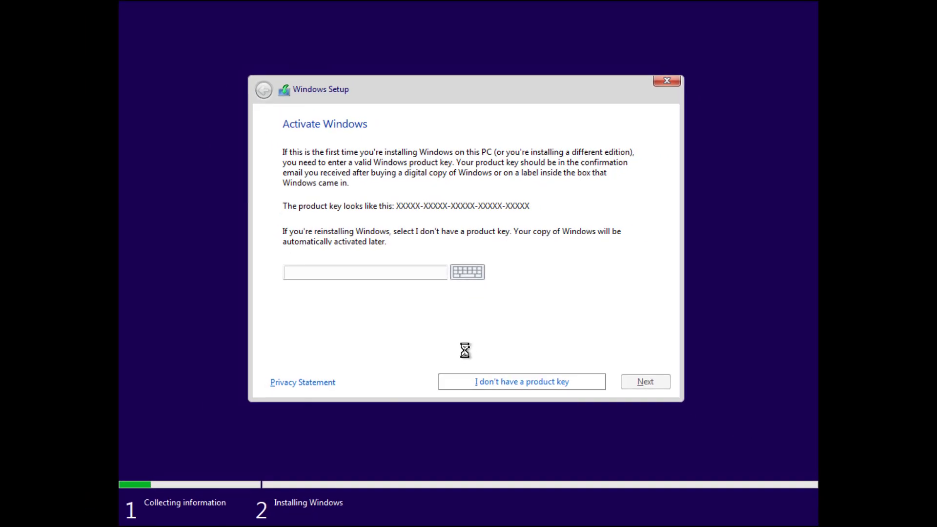
pyautogui.click(521, 382)
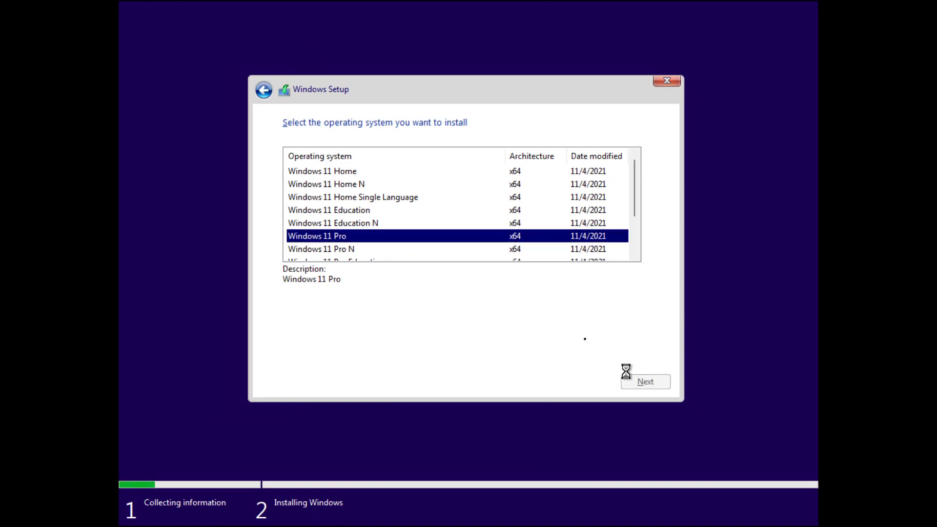
pyautogui.click(645, 382)
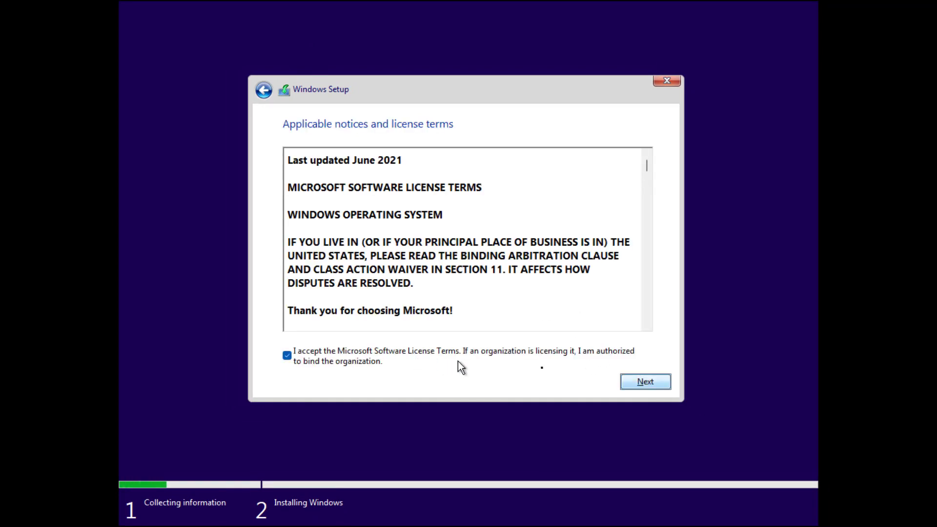
pyautogui.click(644, 381)
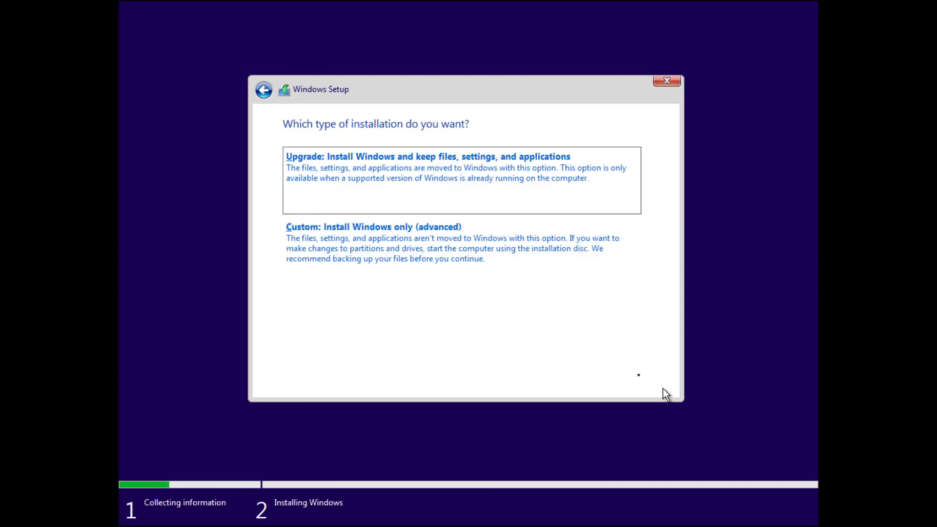
pyautogui.click(372, 226)
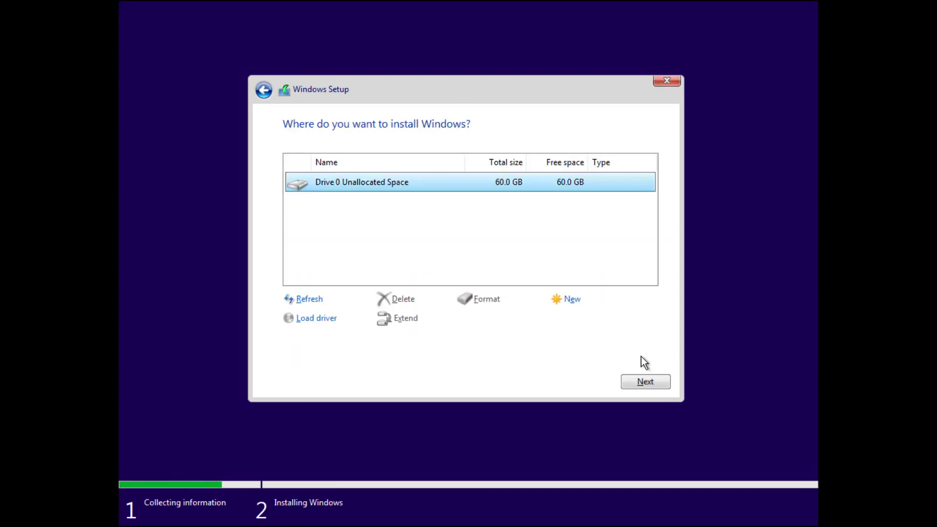
# Install Windows onto Drive 0's 60 GB unallocated space so file copying begins.
pyautogui.click(645, 382)
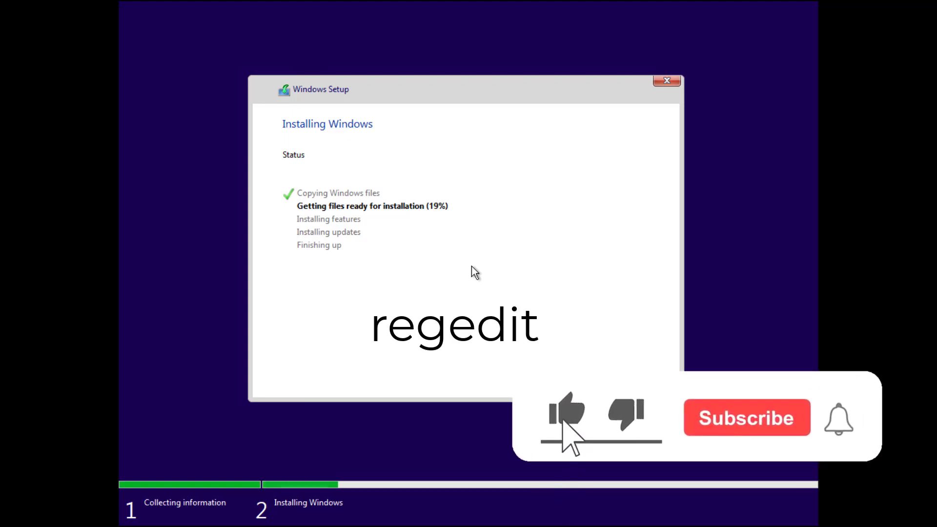
pyautogui.click(745, 418)
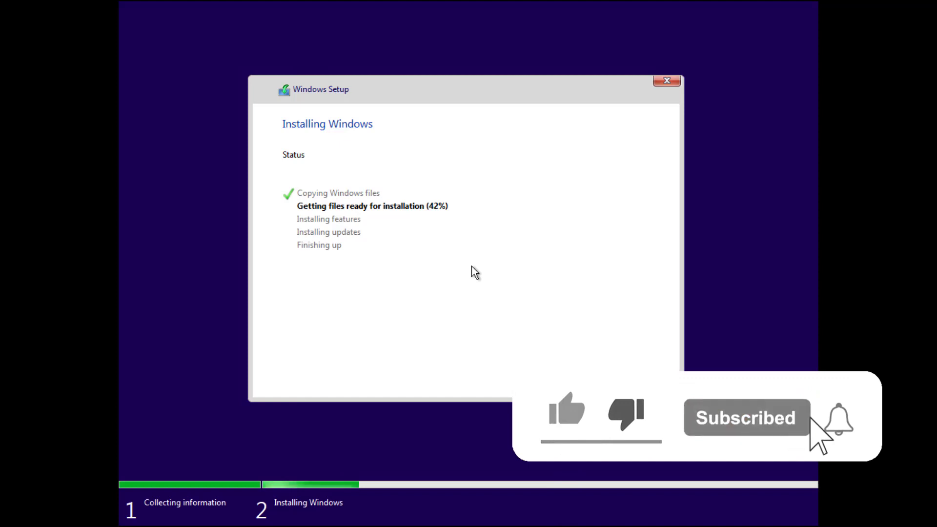